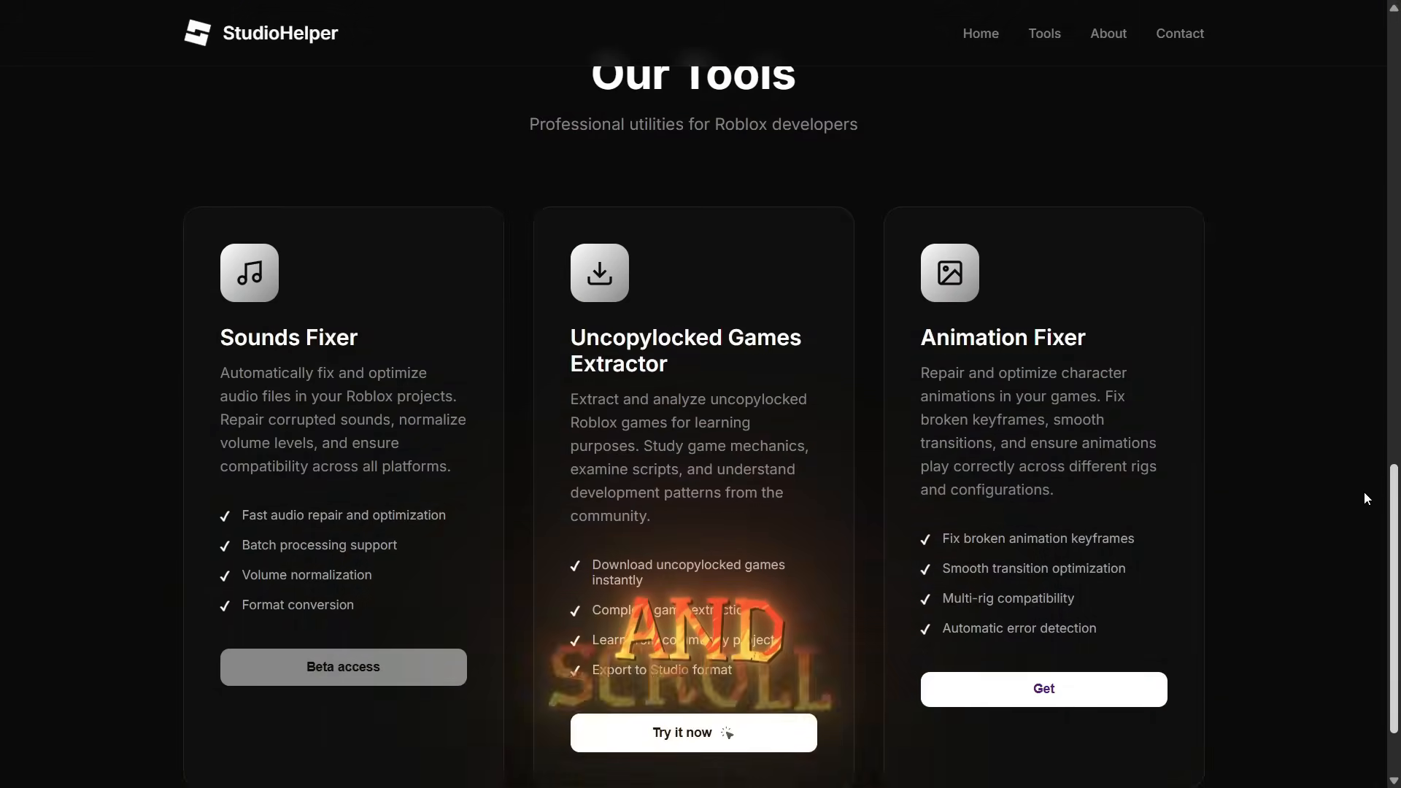
Scroll to Our Tools and launch the Uncopylocked Games Extractor card.
scroll(down, 3)
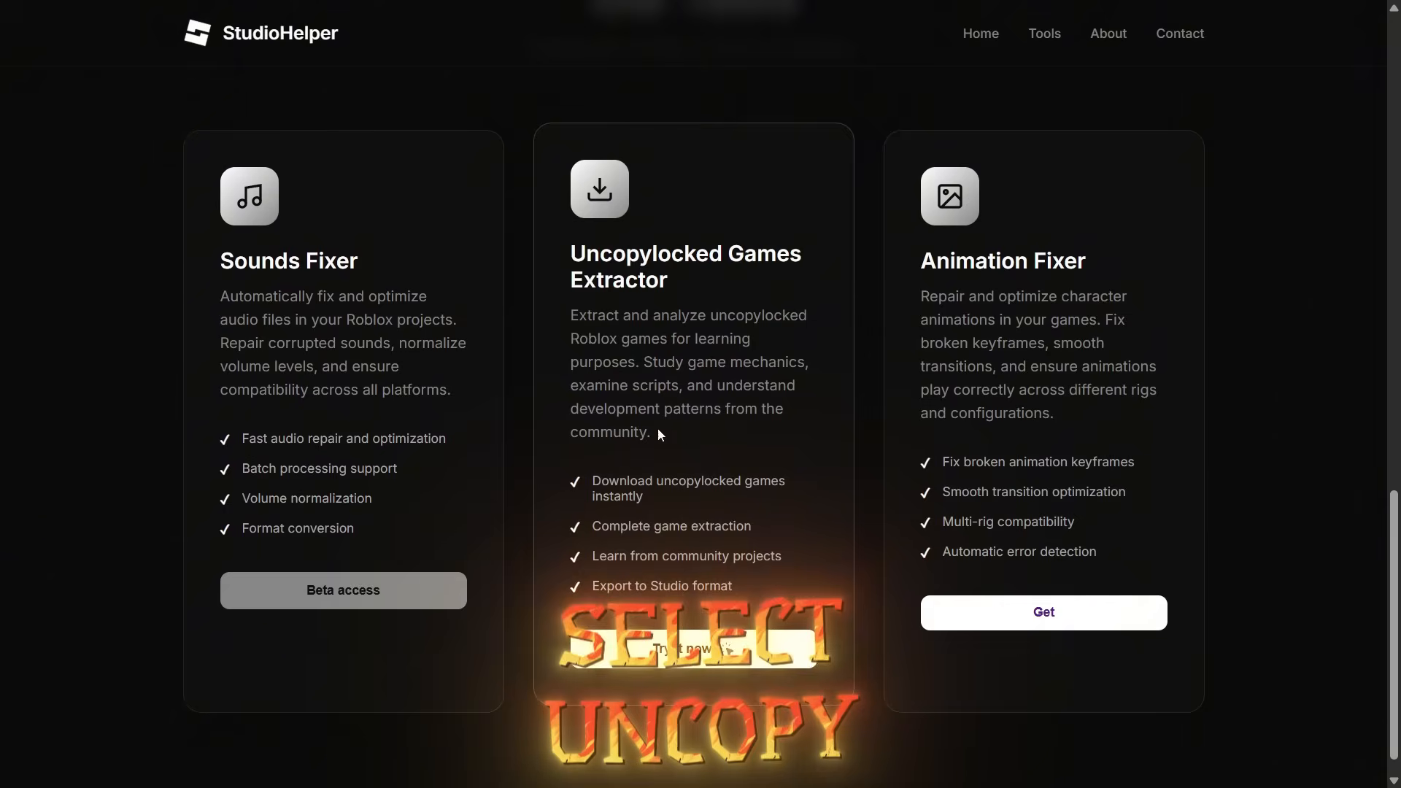
click(693, 648)
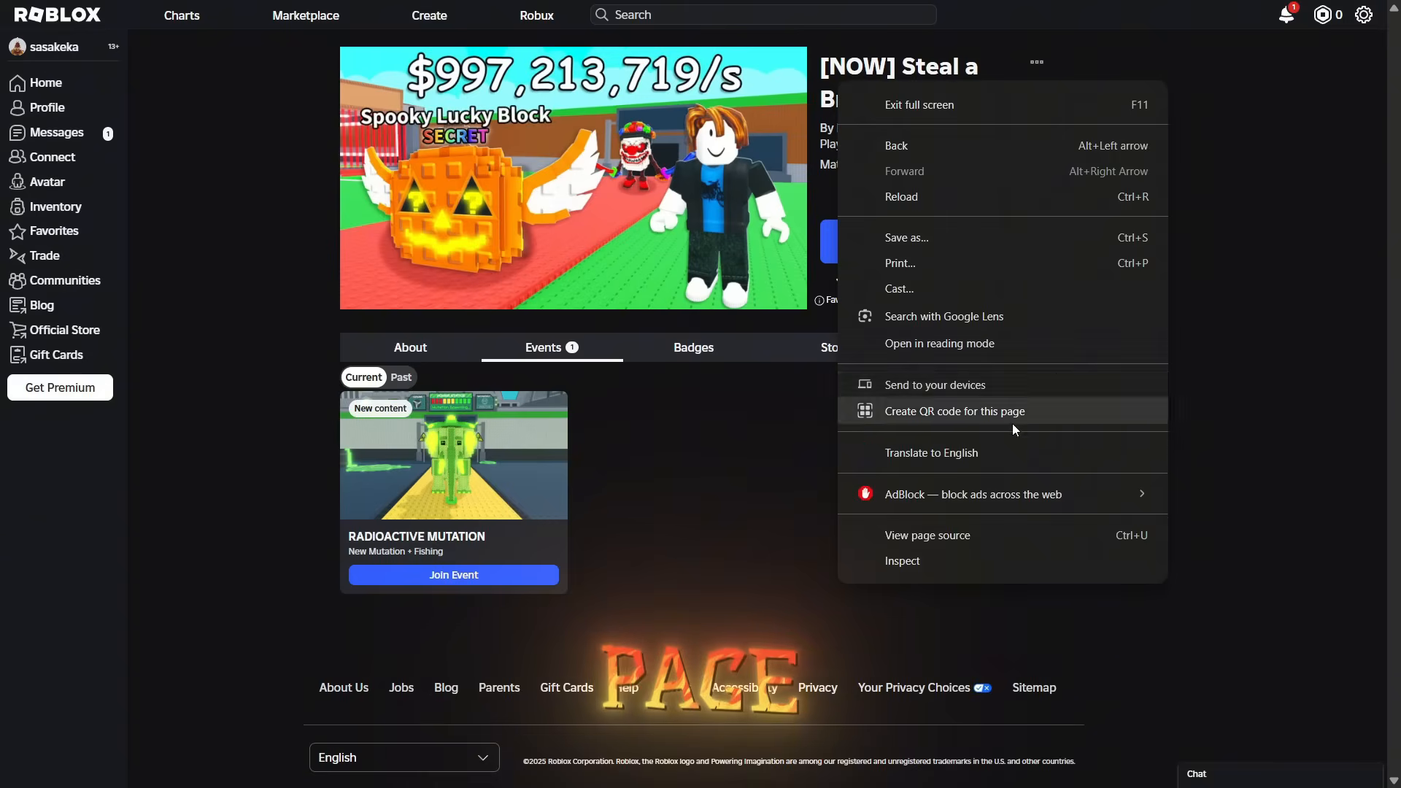
Inspect the game page's network requests and open options for the Steal a Brainrot request.
click(902, 560)
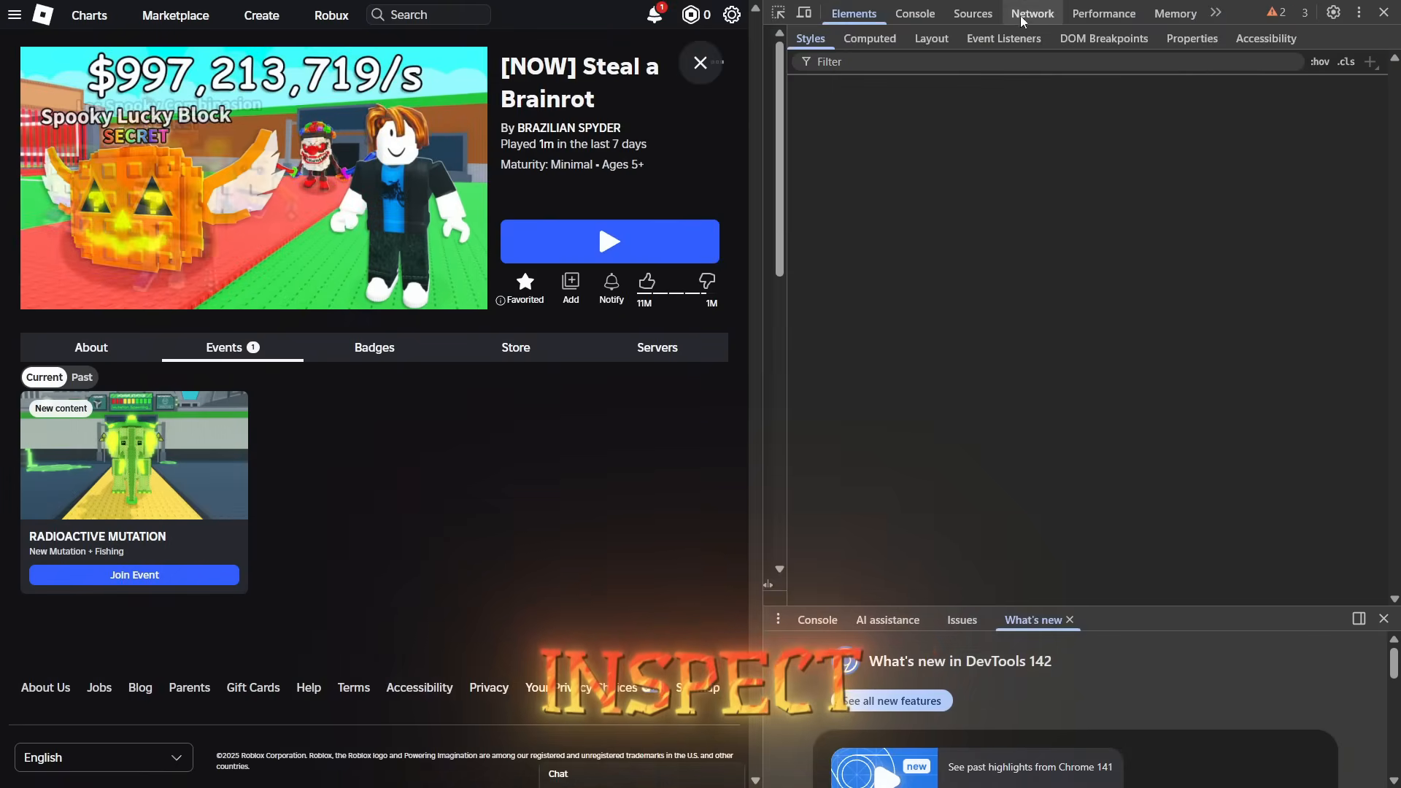
click(1032, 13)
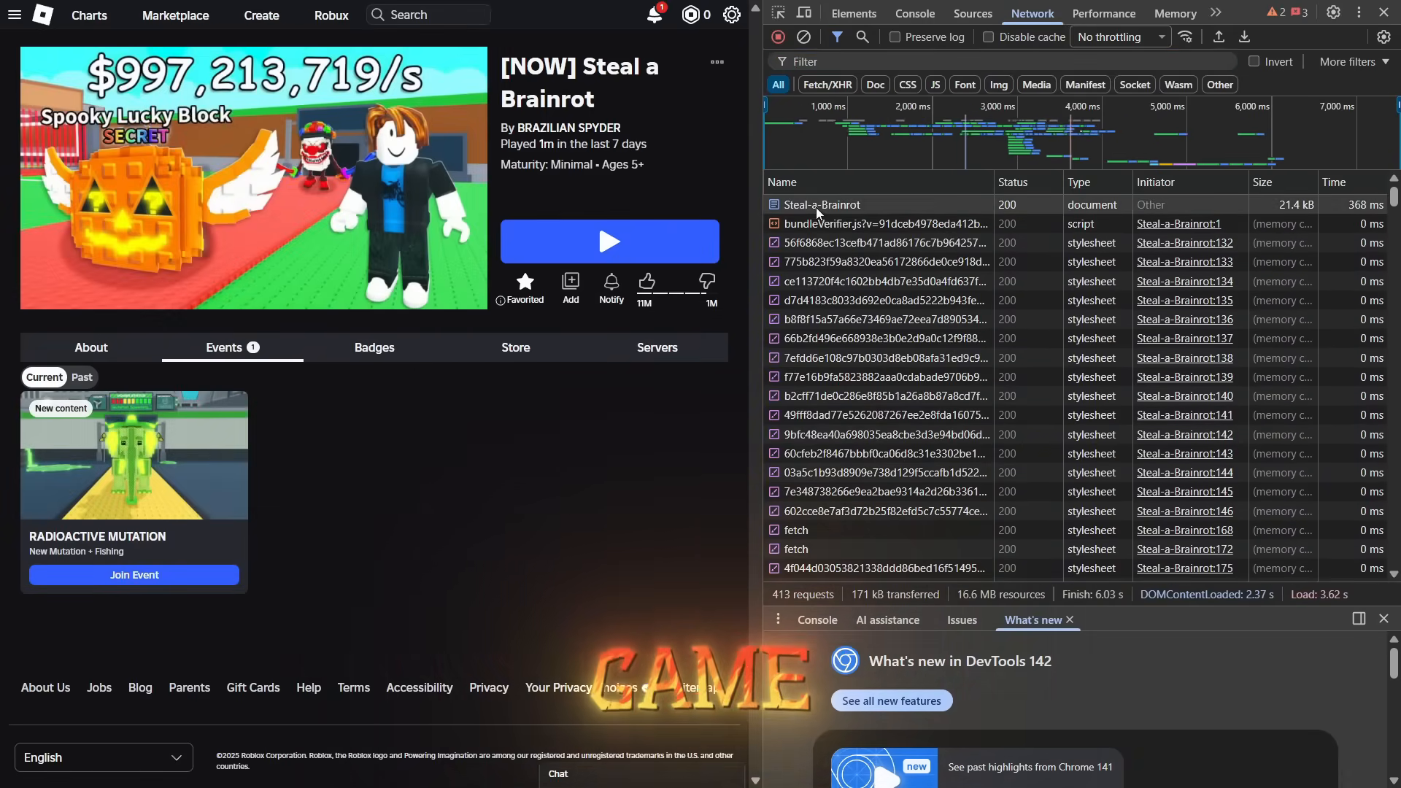
right_click(819, 205)
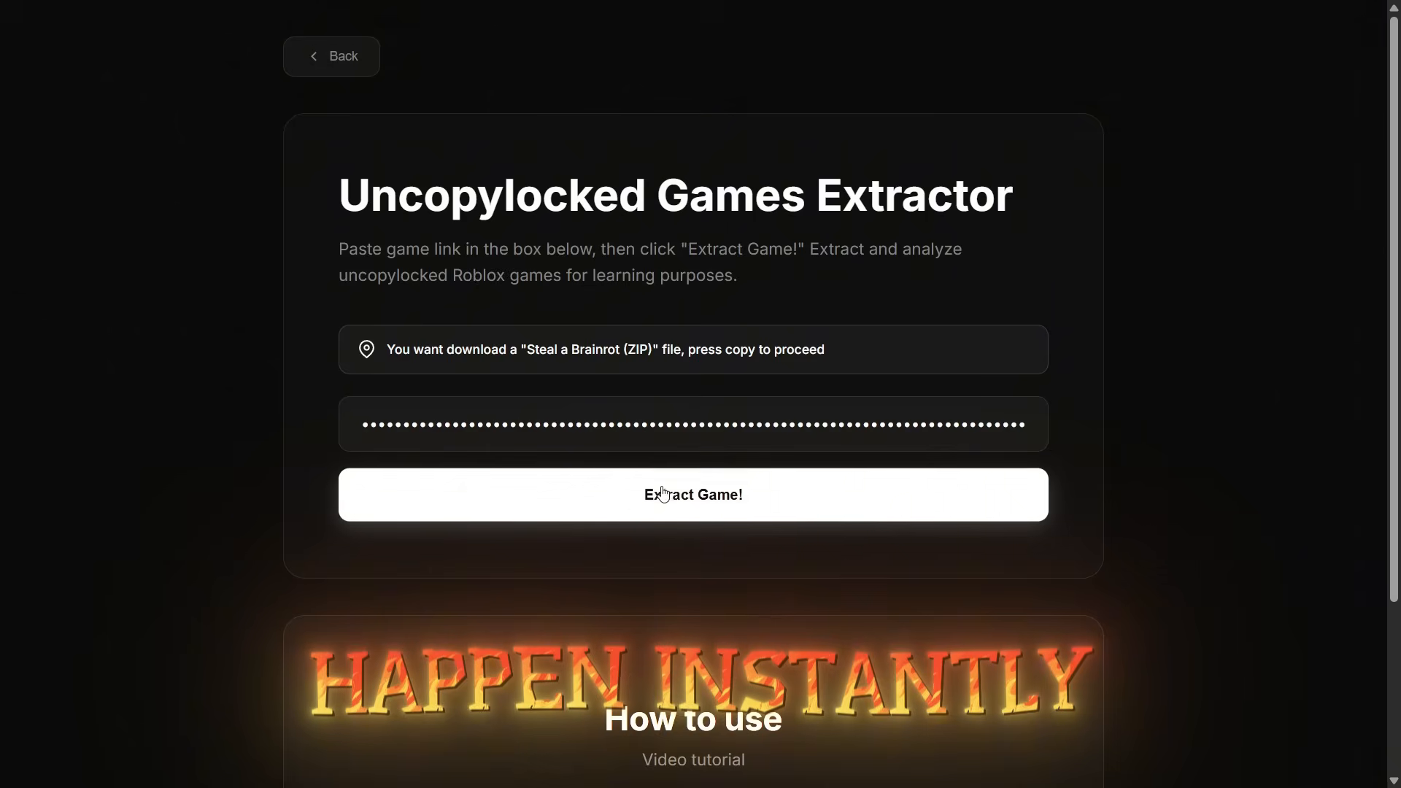
Extract the pasted Steal a Brainrot link and start the ZIP download.
click(692, 494)
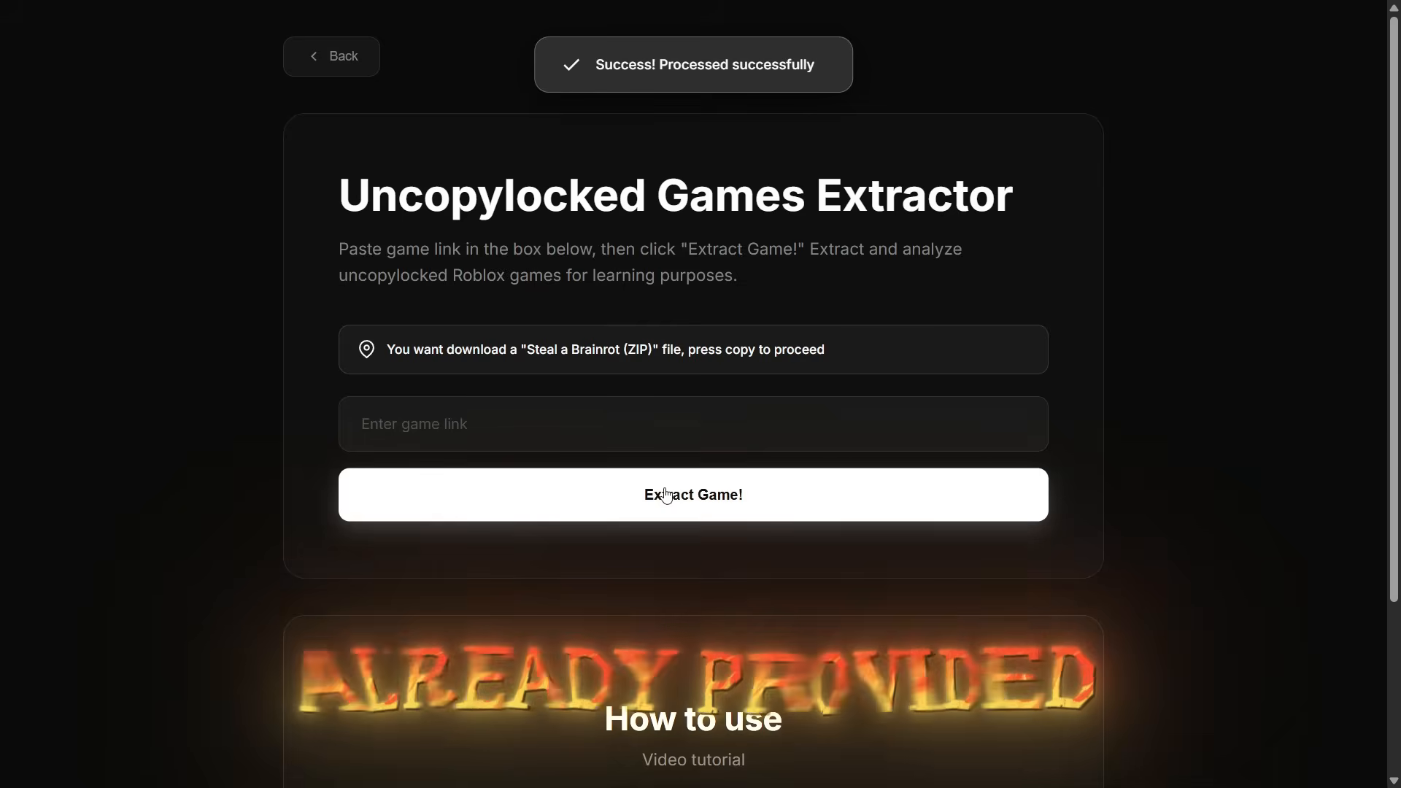
click(692, 494)
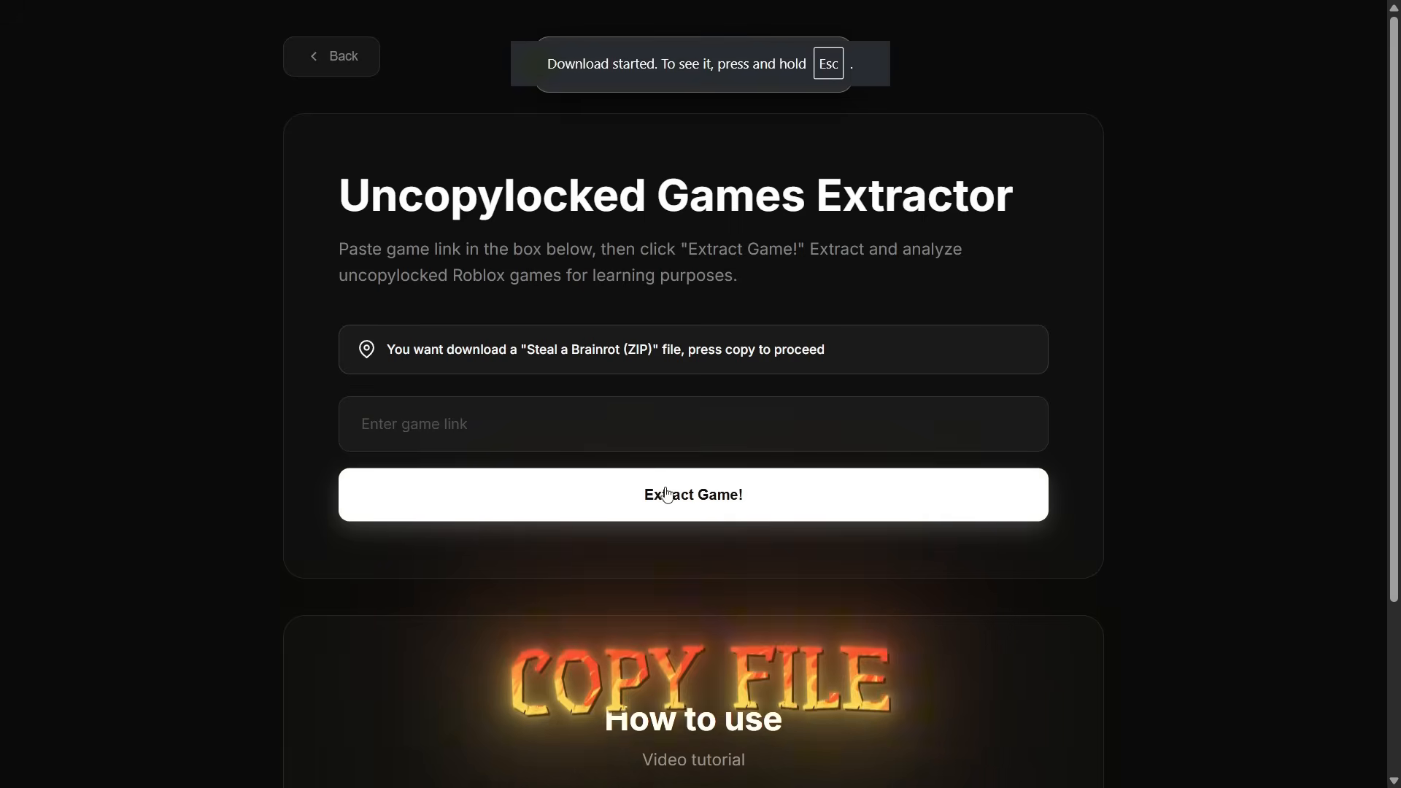